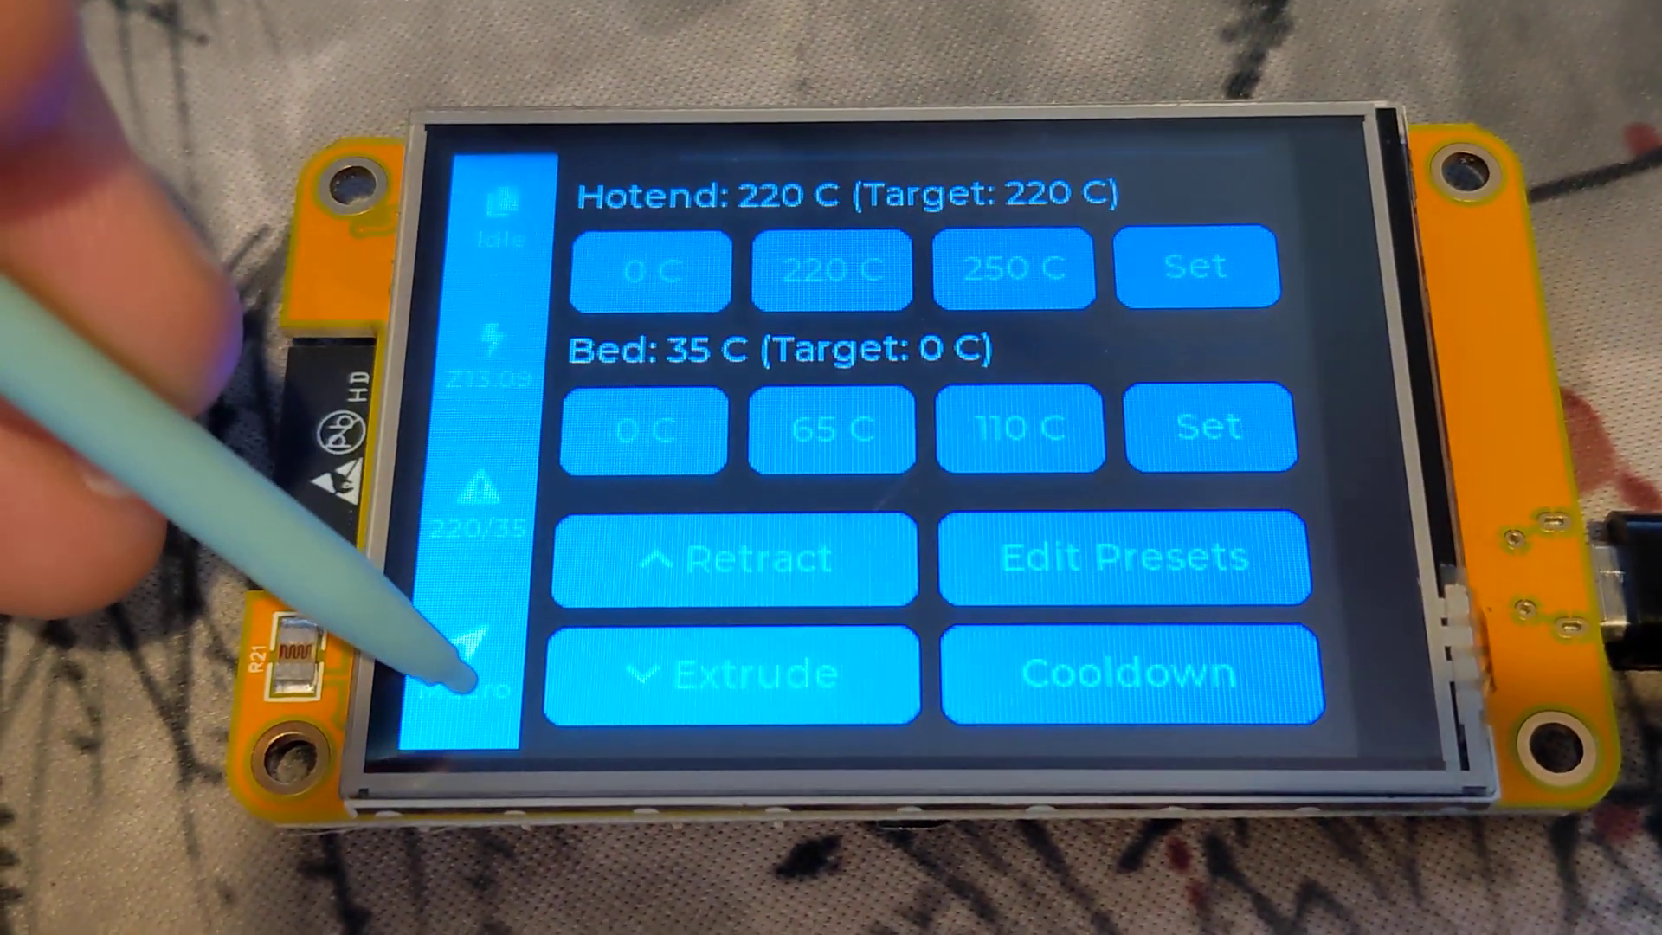
# Switch from the temperature presets to the gcode file list via the sidebar Files icon
pyautogui.click(470, 668)
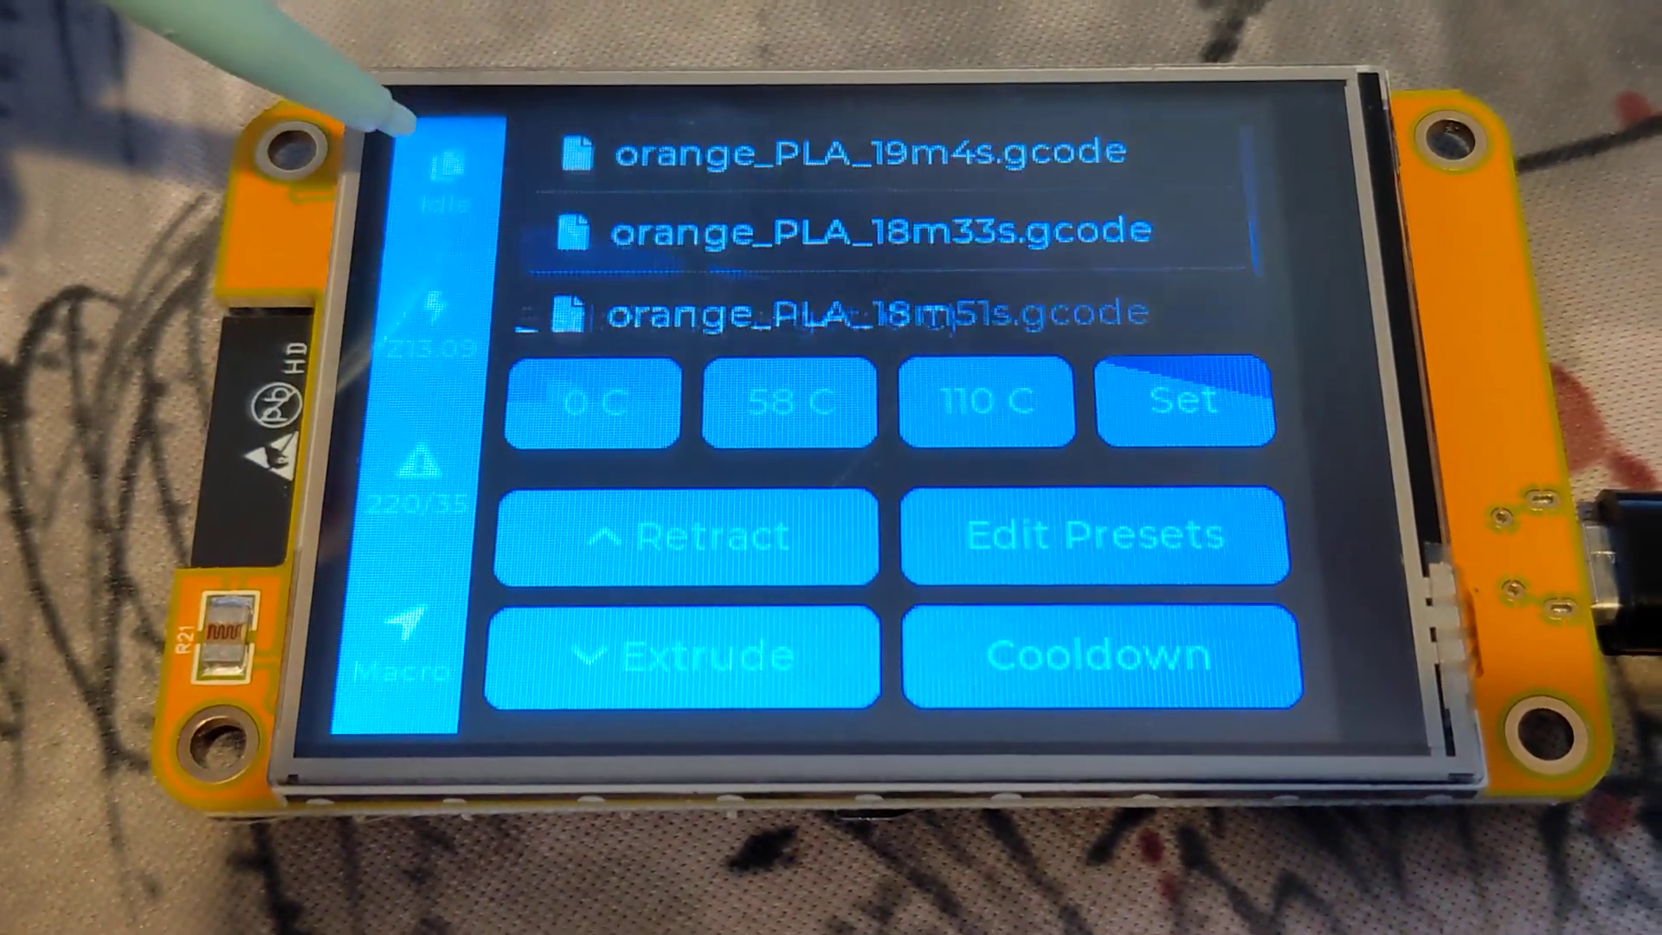
# Choose a Klack_Dock ABS gcode file from the list and confirm starting its print
pyautogui.scroll(-3)
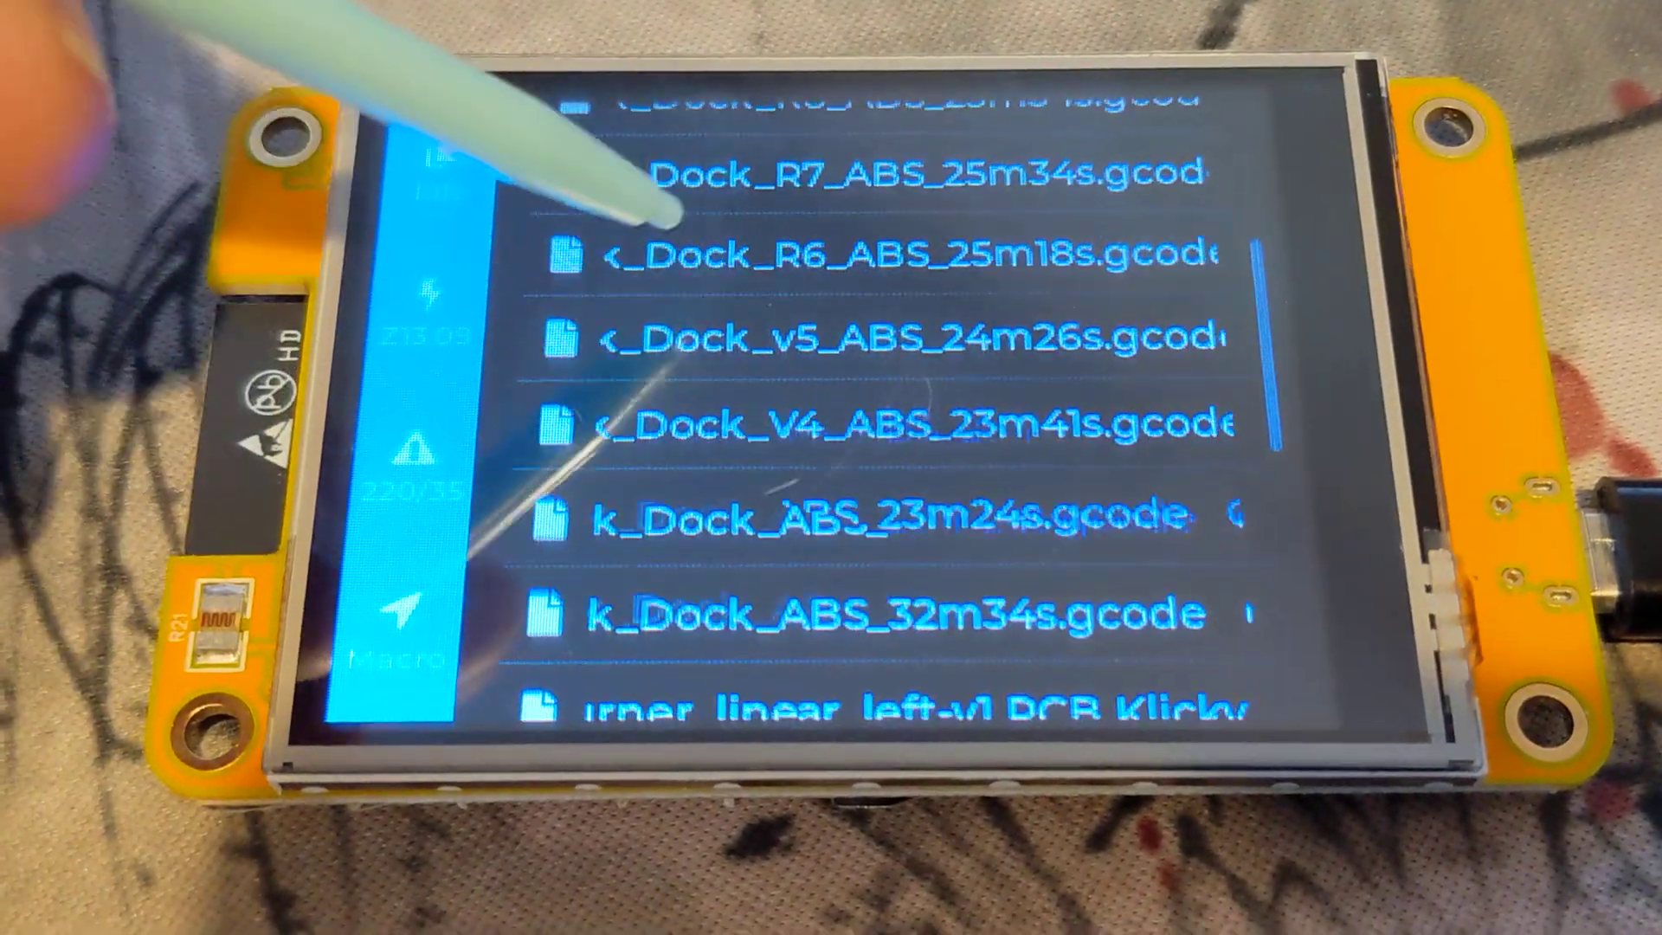
pyautogui.click(879, 343)
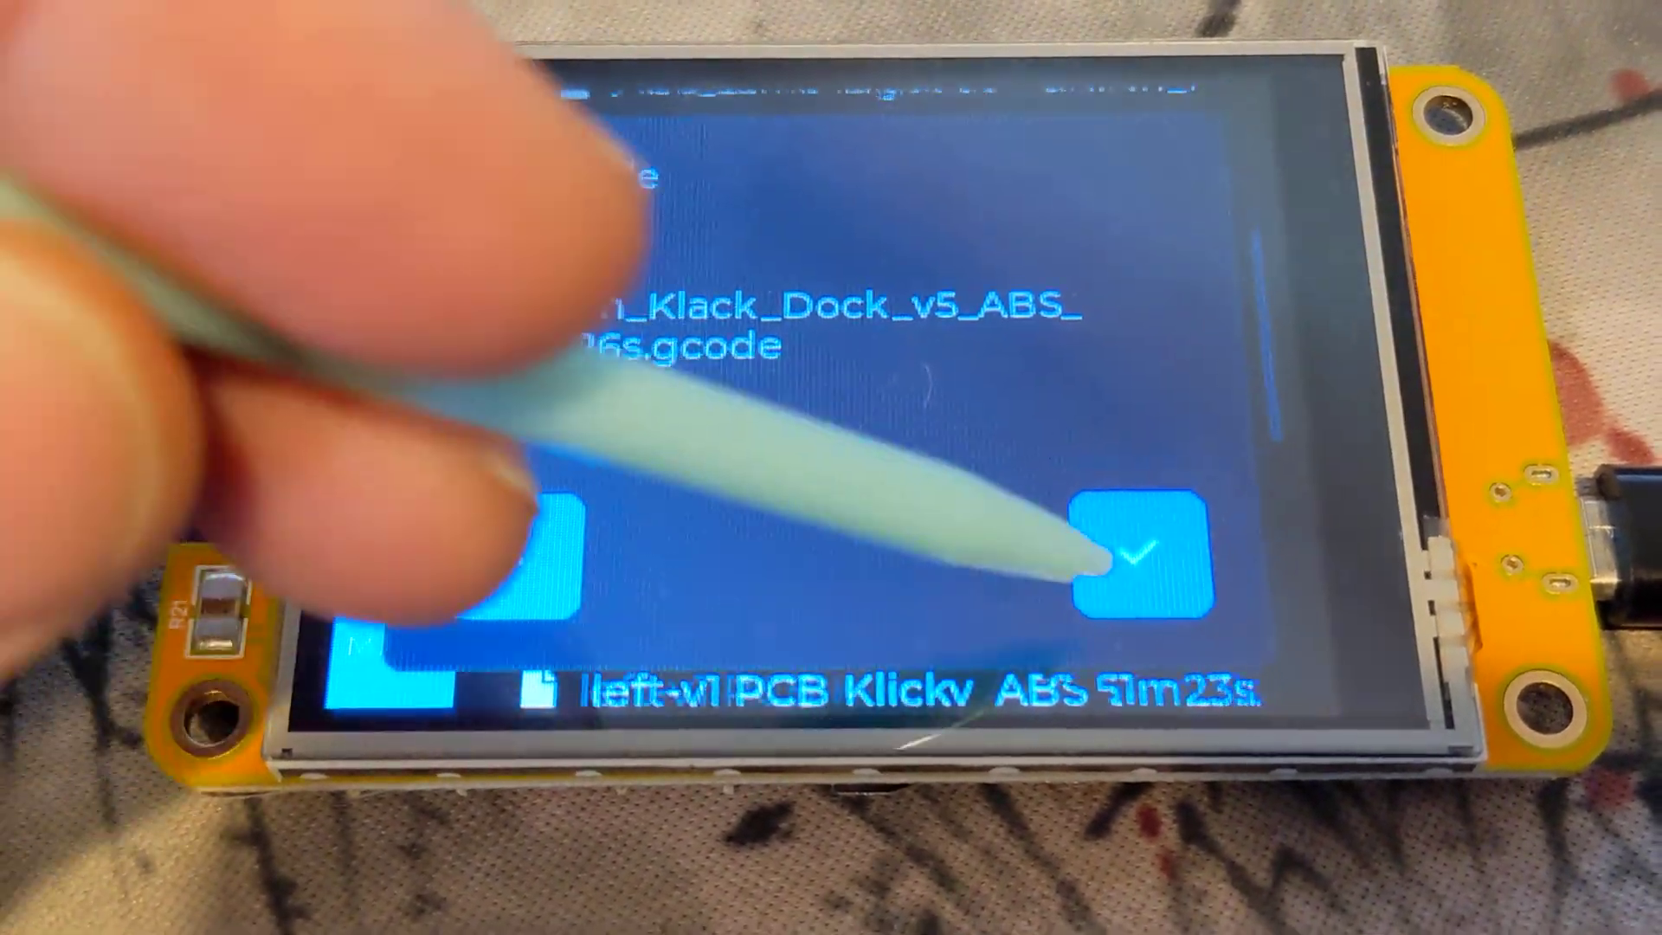
pyautogui.click(1139, 556)
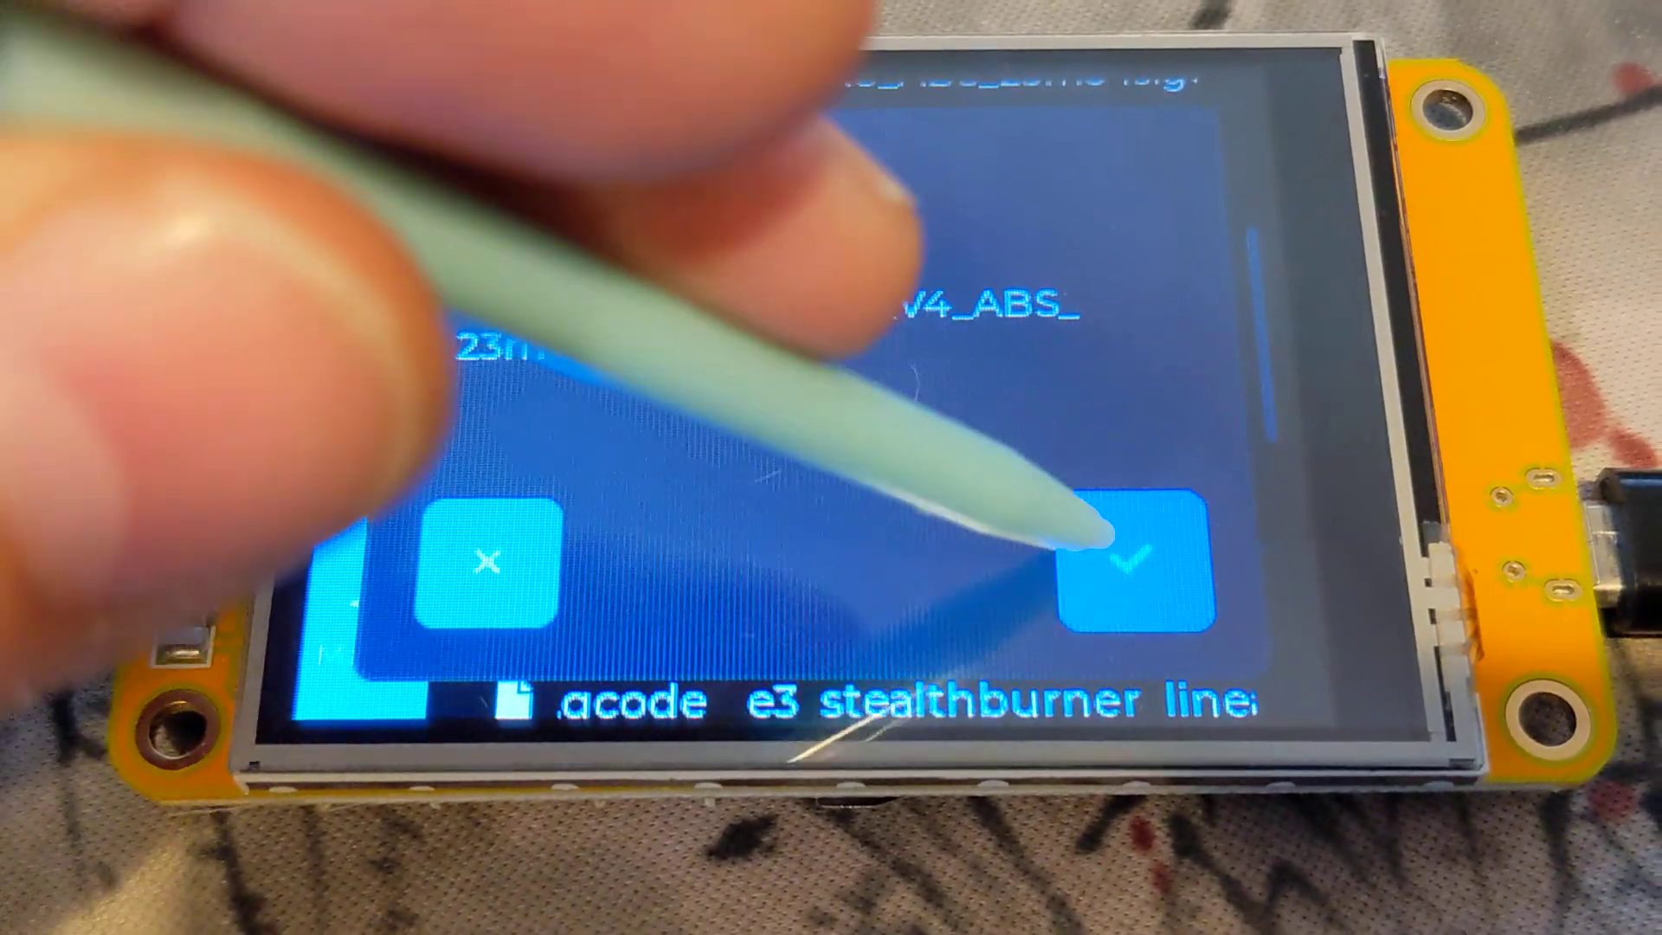
pyautogui.click(1140, 556)
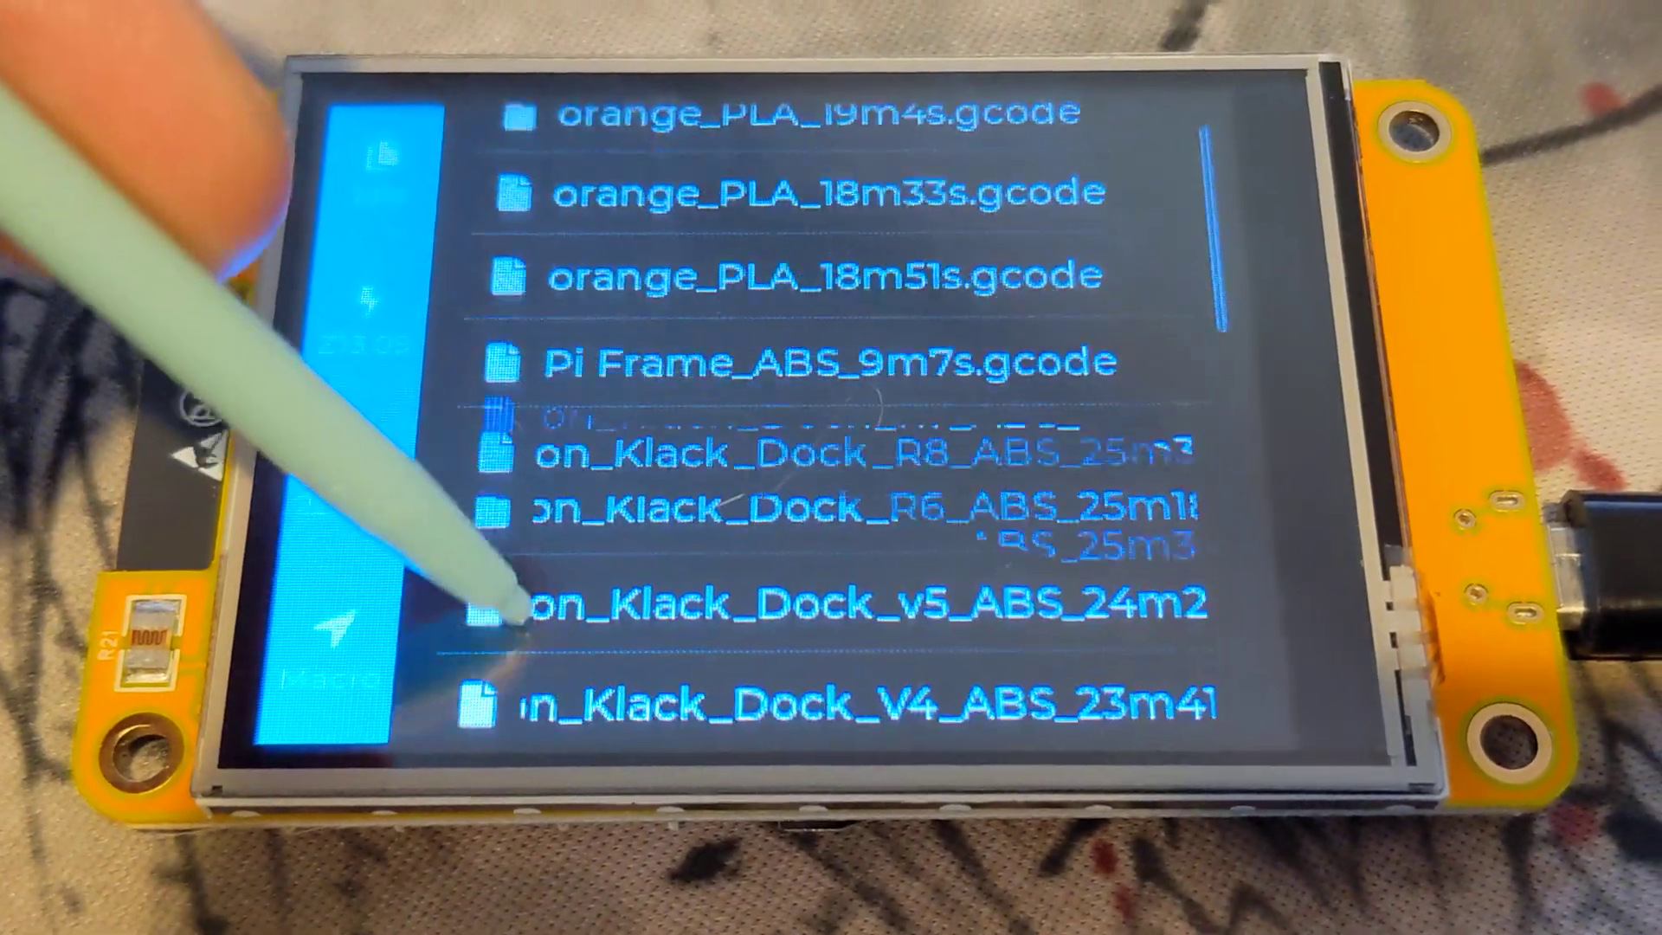